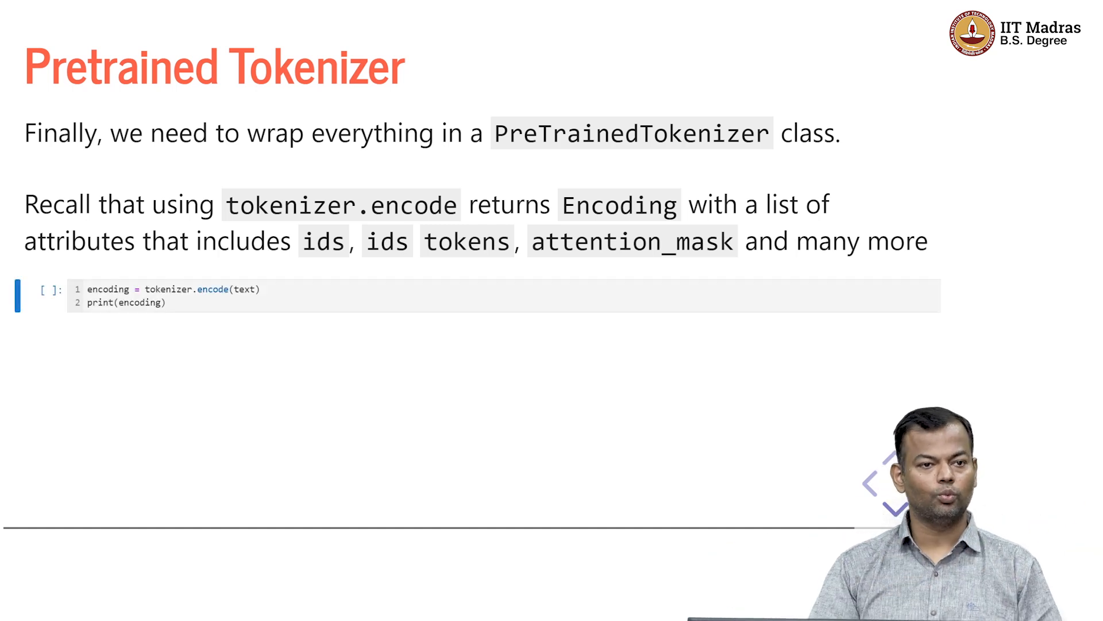
Show the slide with pt_tokenizer outputs for text and text_pair, noting type ids.
{"action": "left_click", "coordinate": [42, 290]}
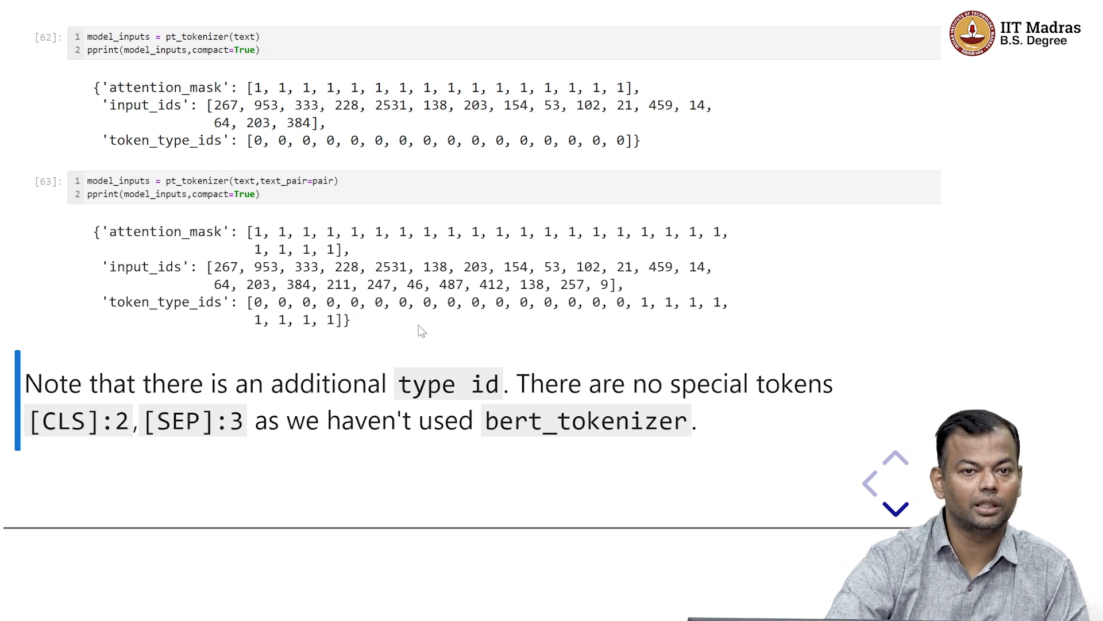
{"action": "mouse_move", "coordinate": [534, 333]}
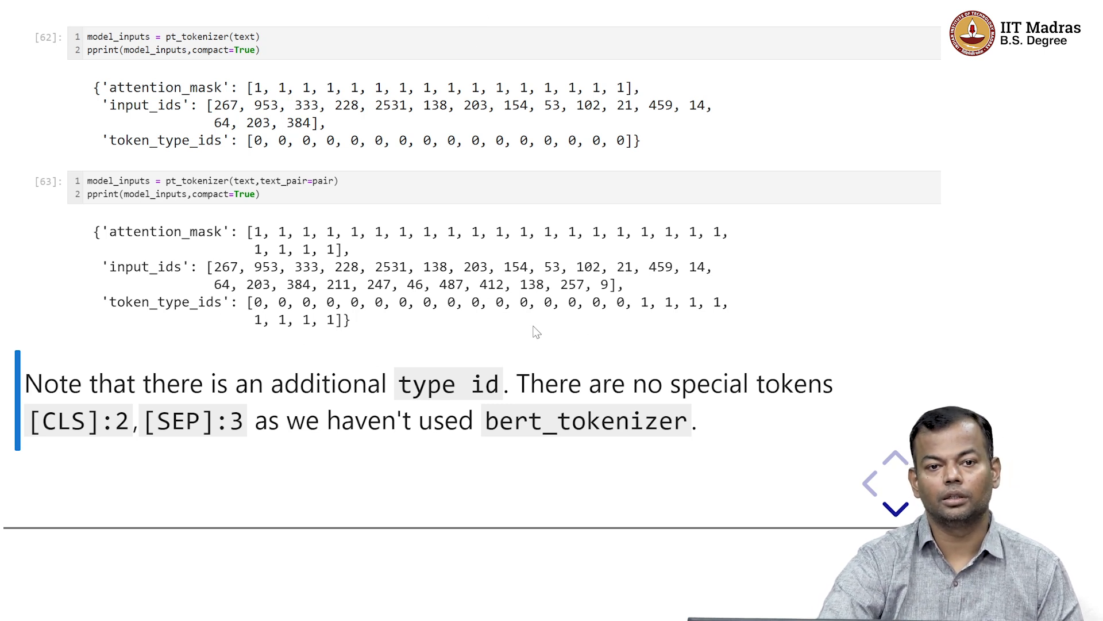